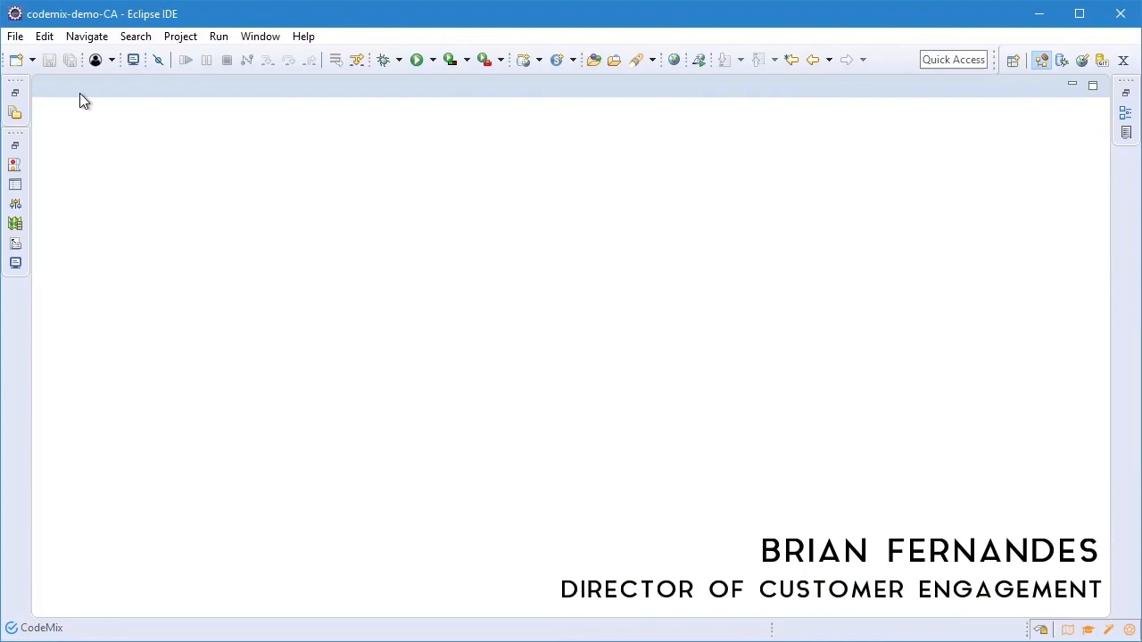
Search the command palette for 'medi' and open mediator.py from python-patterns/behavioral
type("medi")
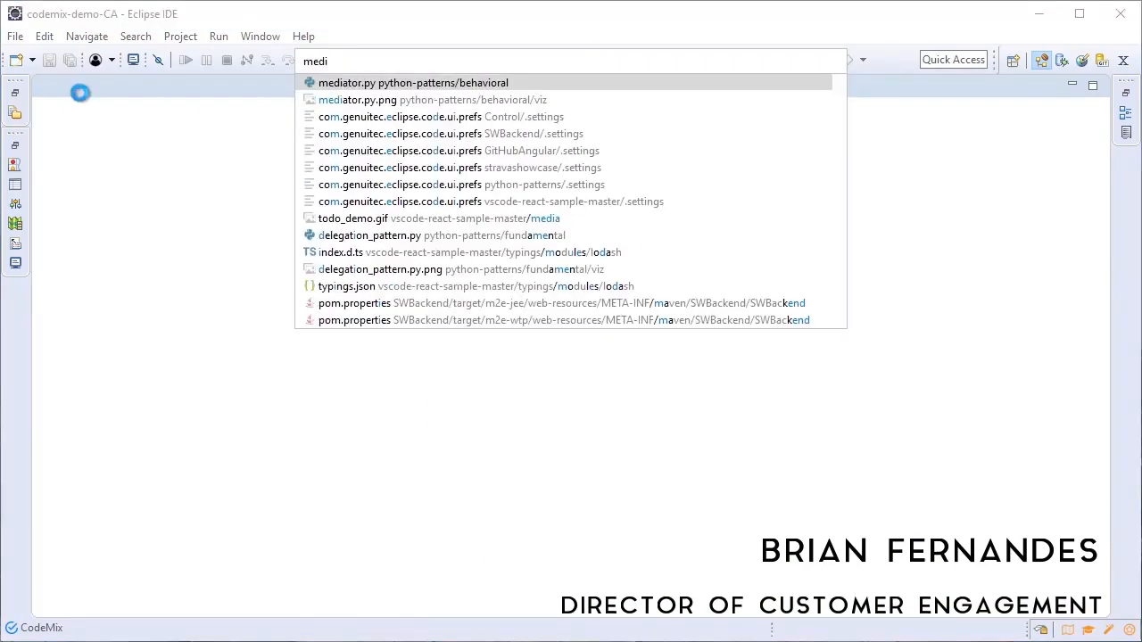
left_click(407, 82)
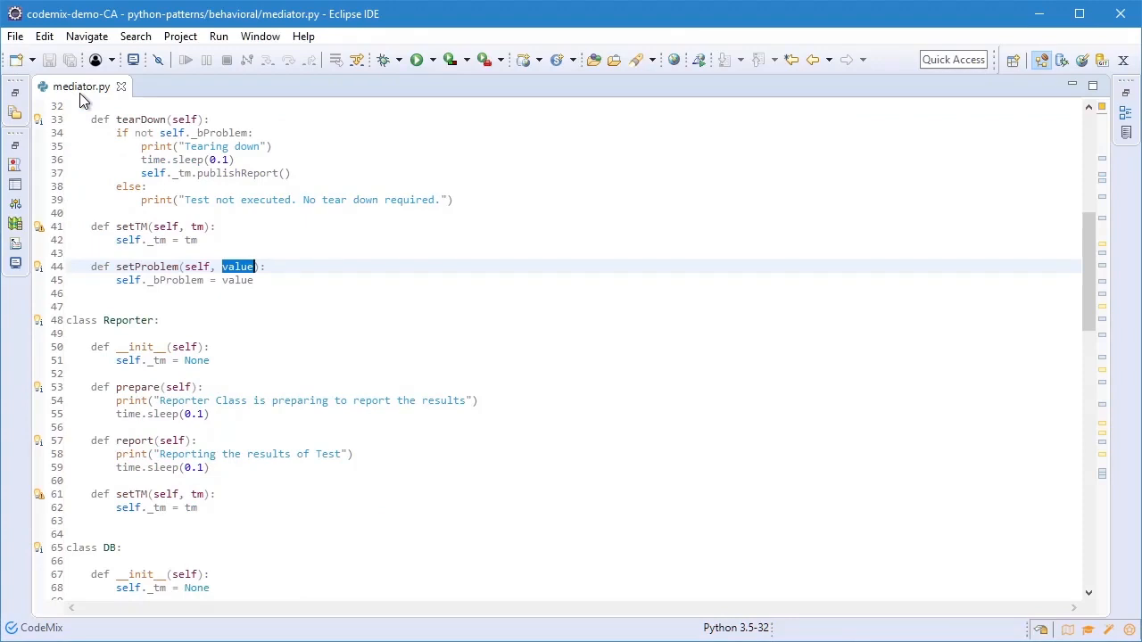
type("@test")
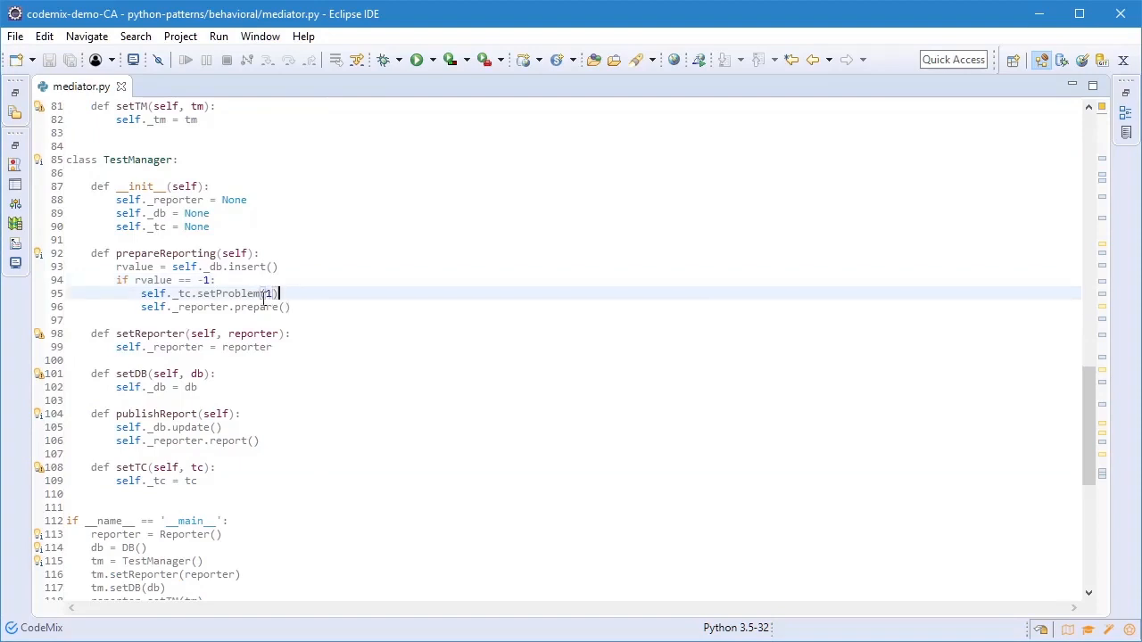
mouse_move(228, 293)
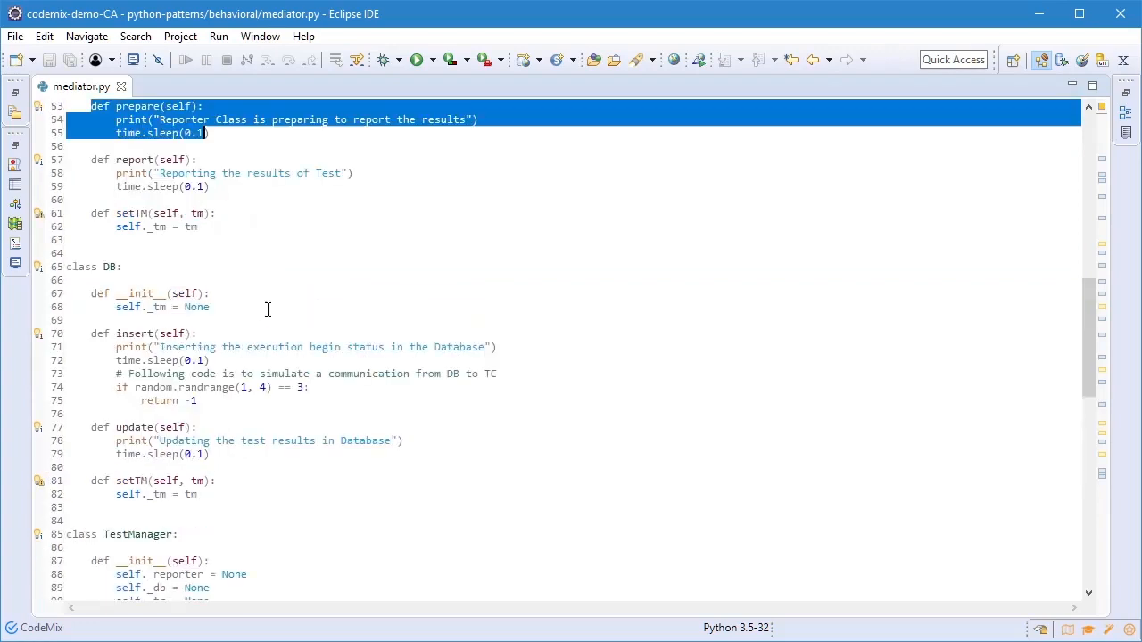
type("@se")
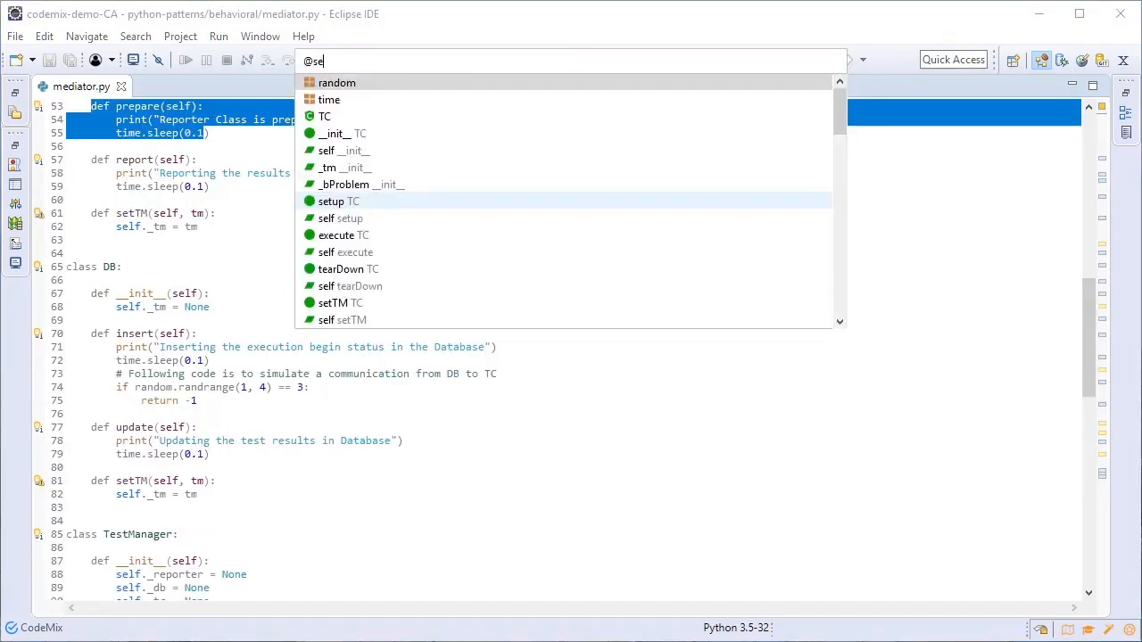
left_click(340, 200)
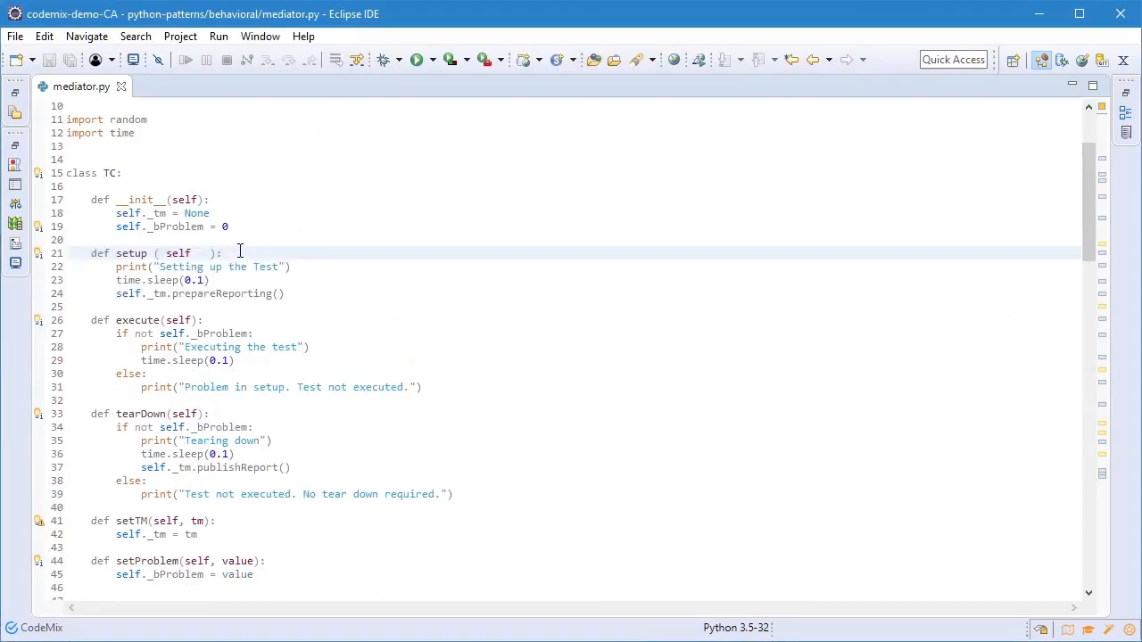
Format the setup line to def setup(self), save mediator.py, and select setup's body
triple_click(152, 252)
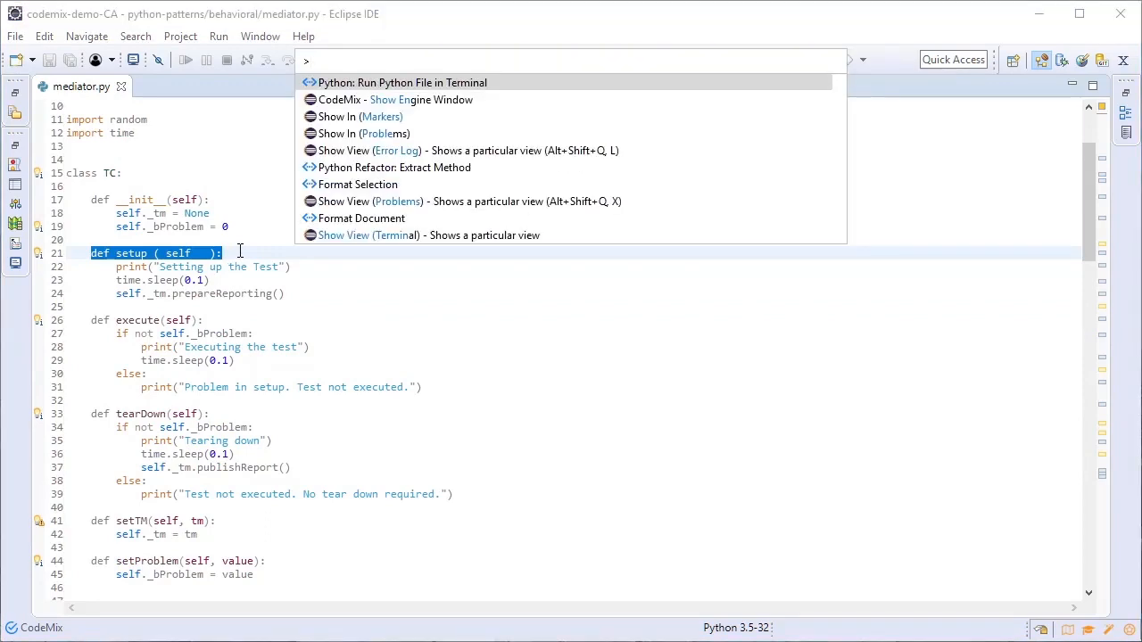
type("format")
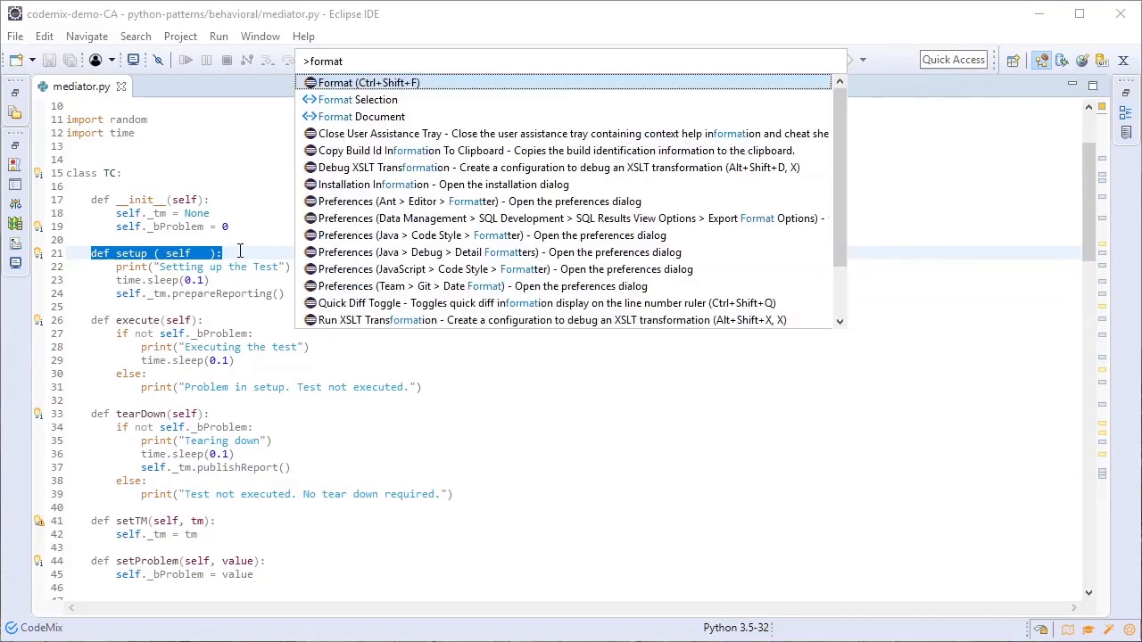
left_click(380, 82)
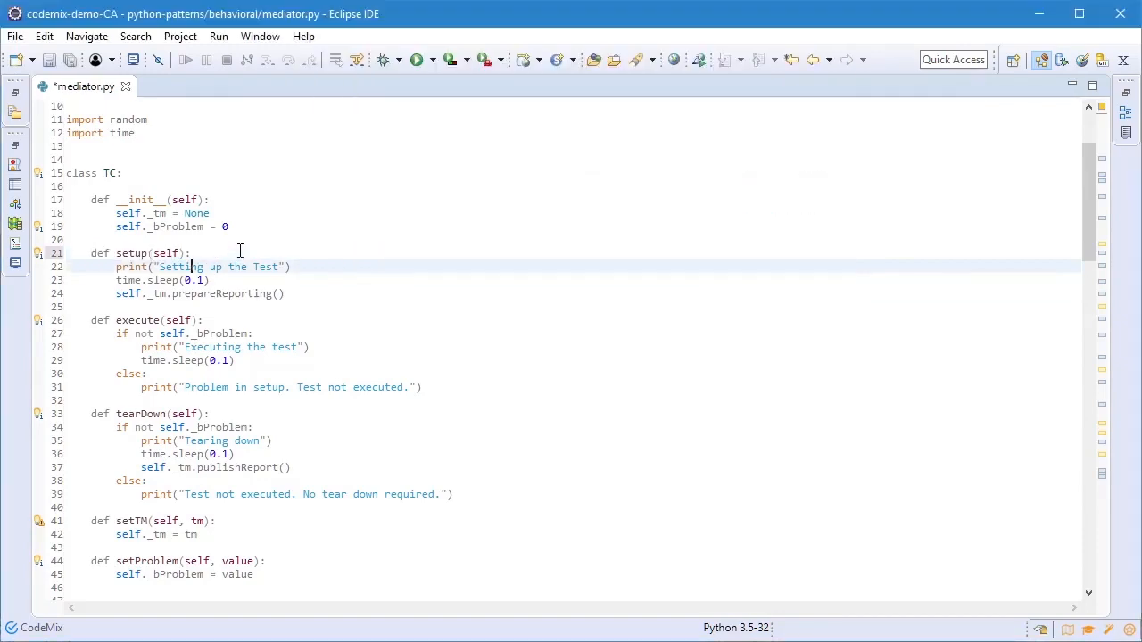
key("ctrl+s")
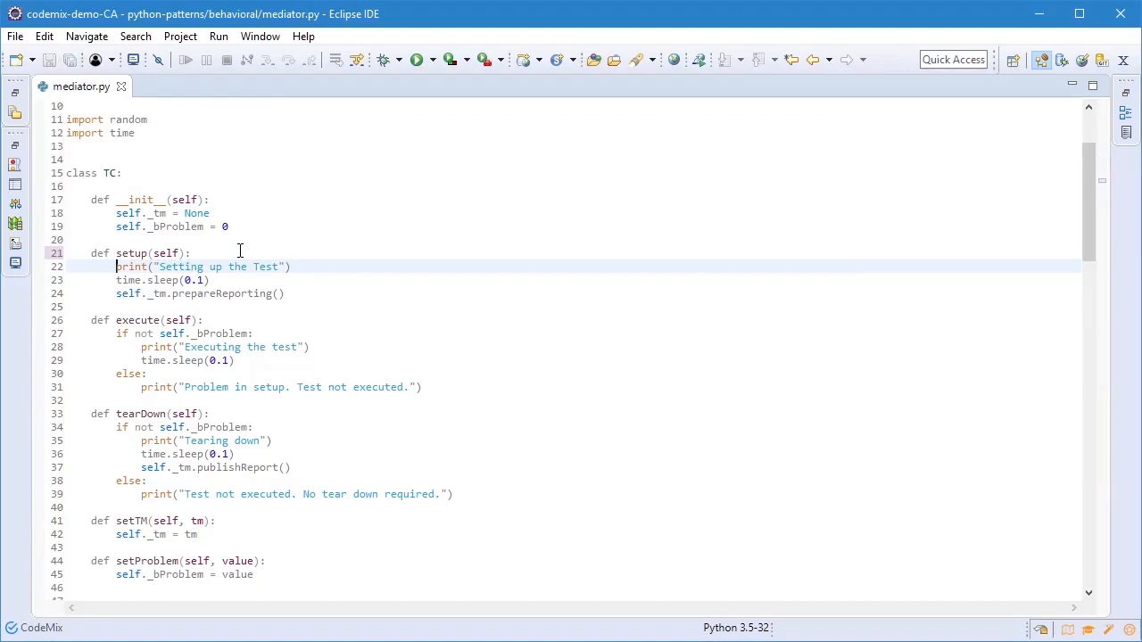
left_click_drag(116, 267, 285, 293)
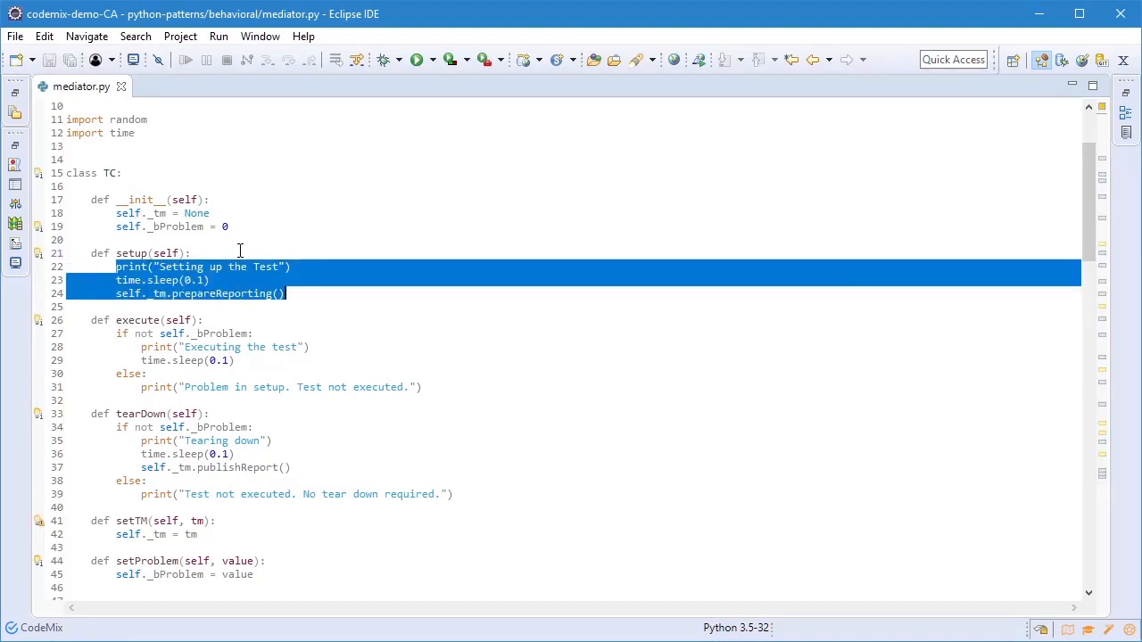
Extract setup's three body lines into newmethod592 via Python Refactor: Extract Method
type("e")
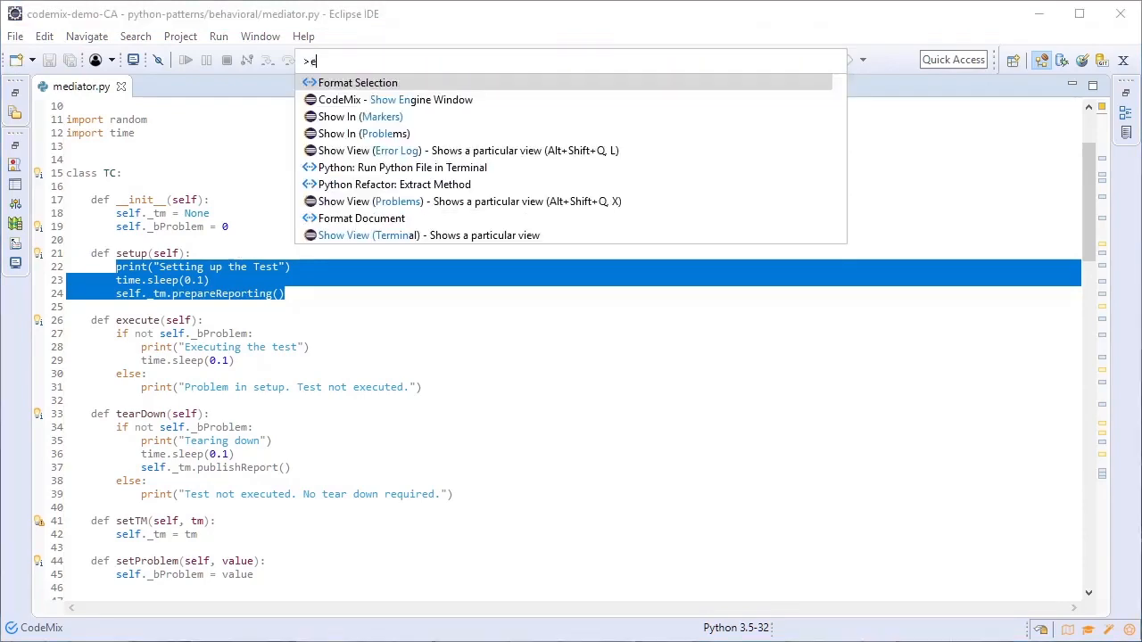
type("xtract")
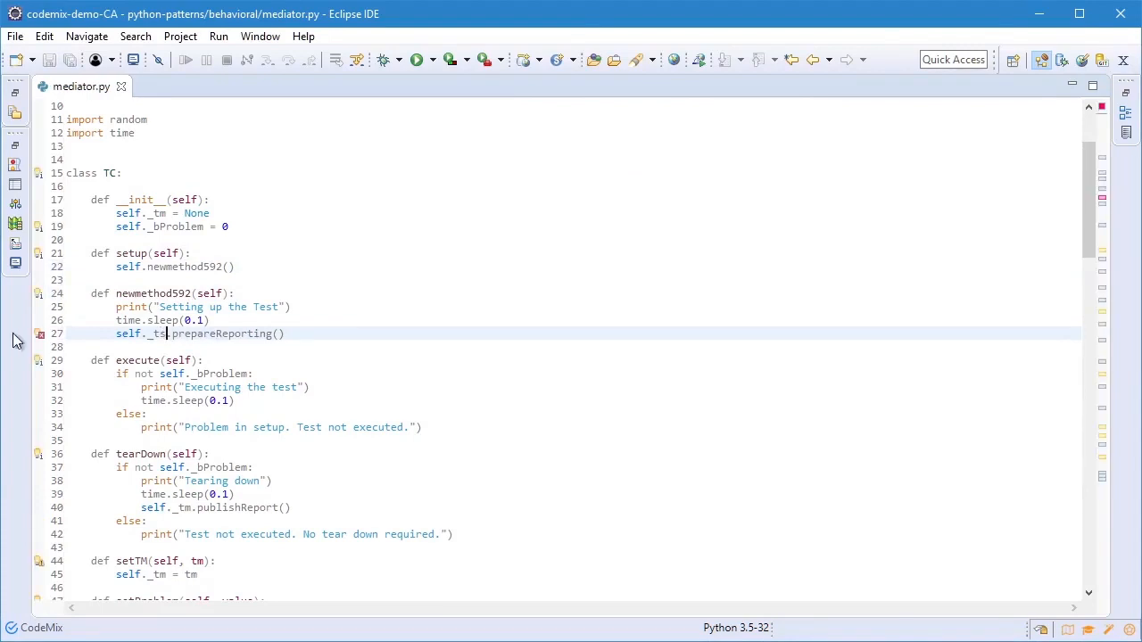
mouse_move(39, 334)
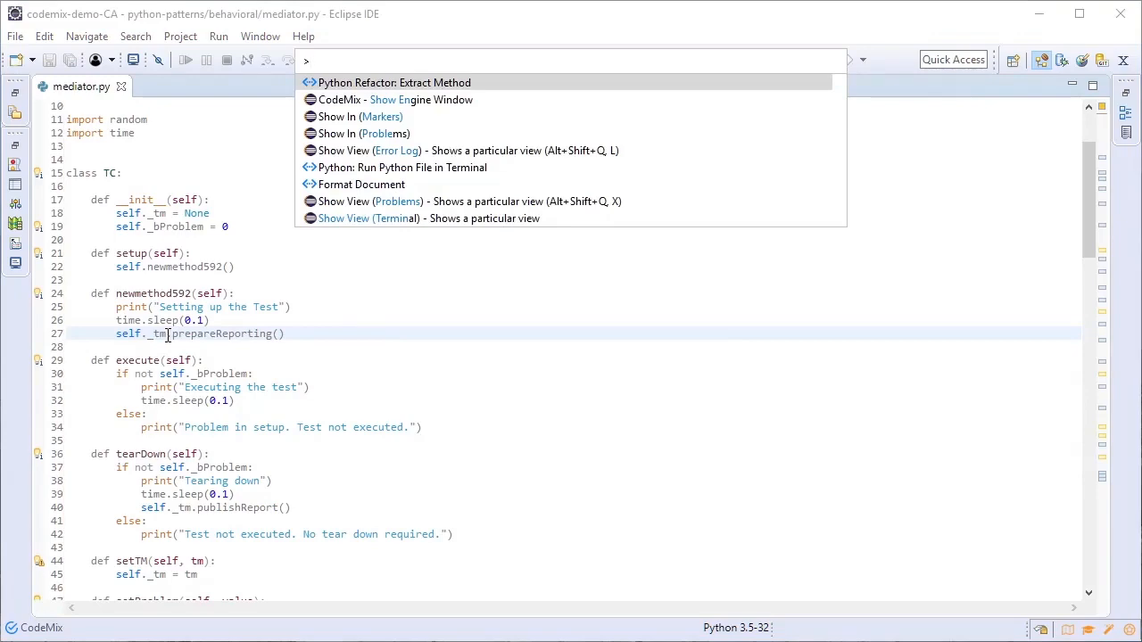
Show the Terminal view beneath the mediator.py editor
type("show view (termina")
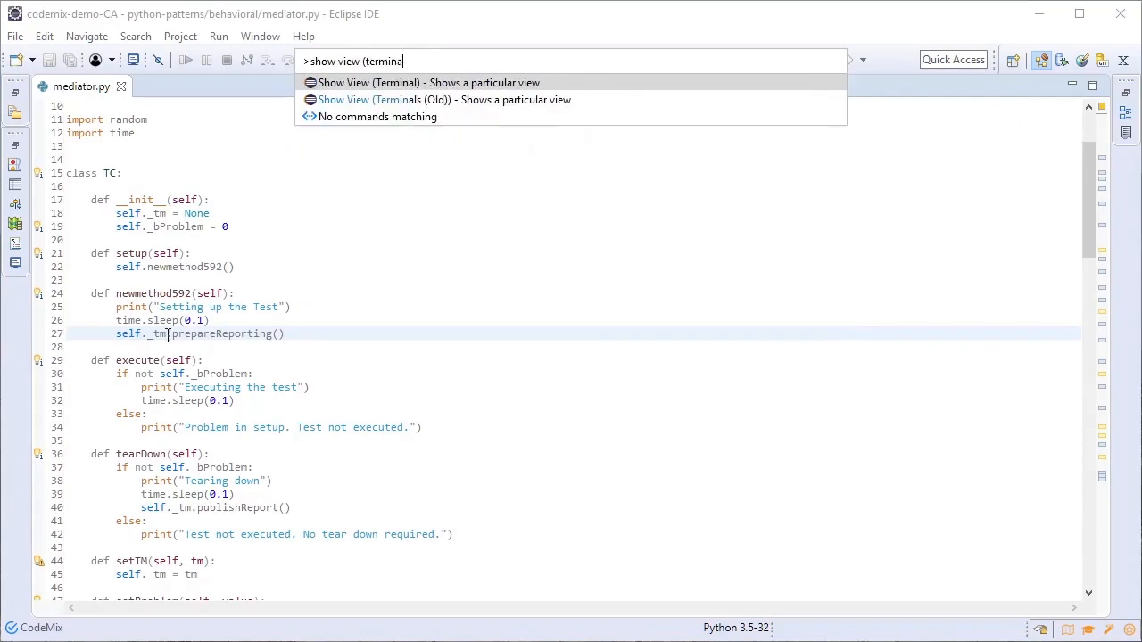
left_click(422, 82)
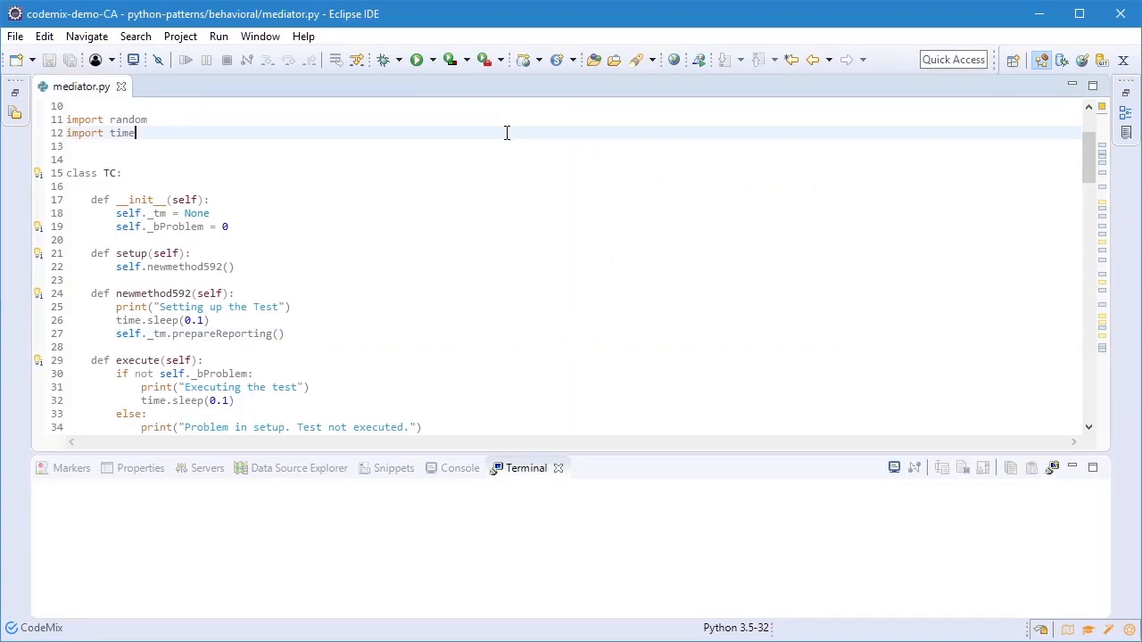
Run mediator.py with Python: Run Python File in Terminal to print test messages
type("run in term")
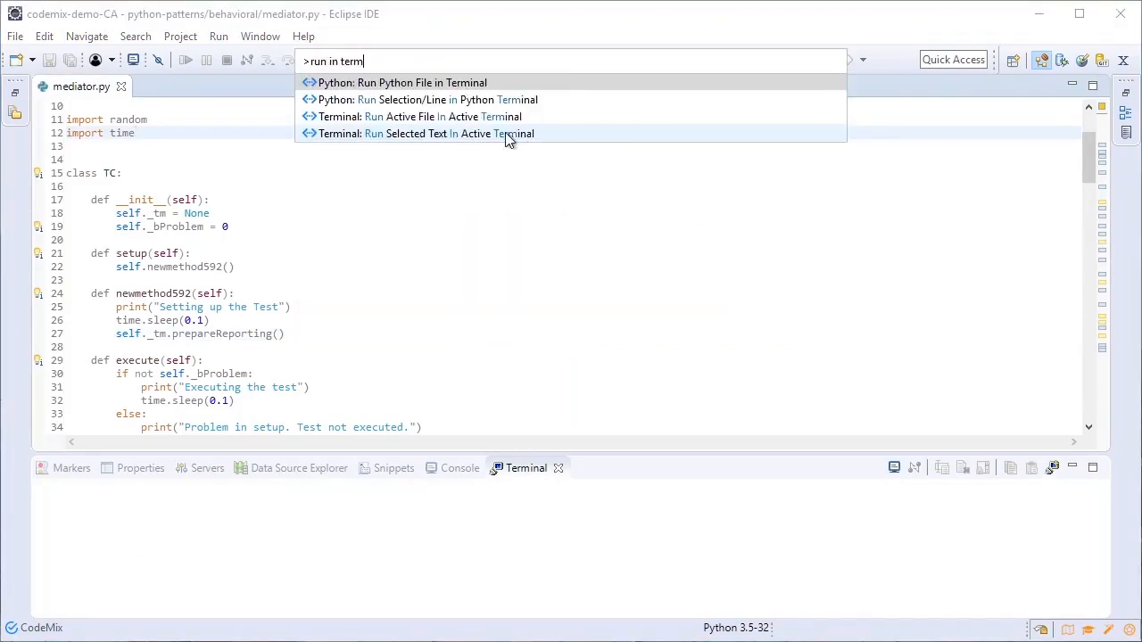
left_click(419, 133)
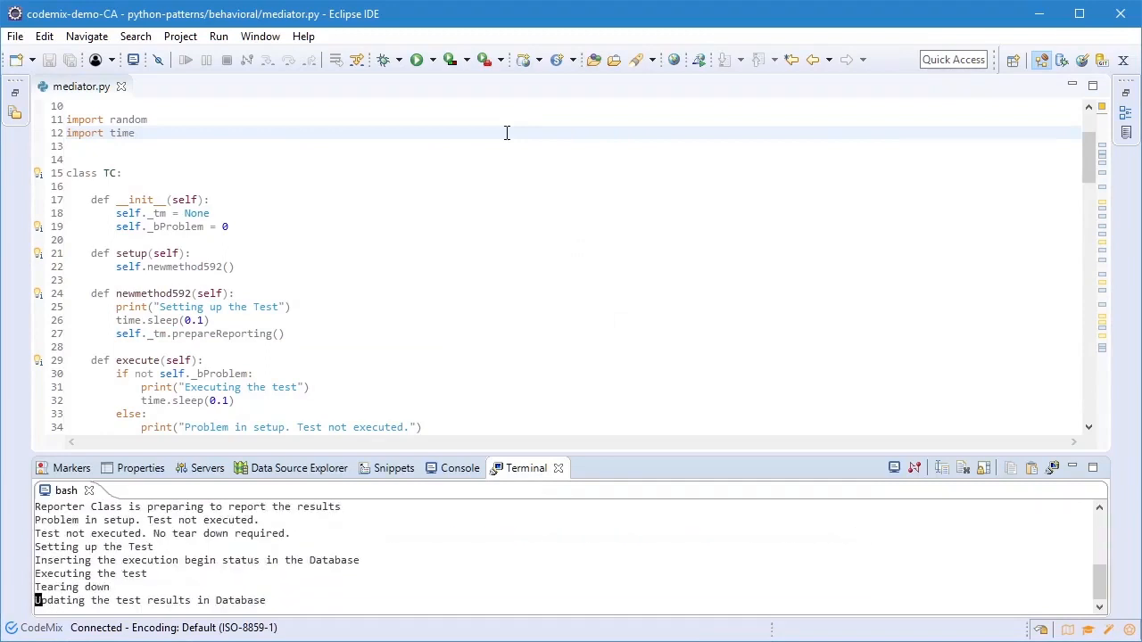